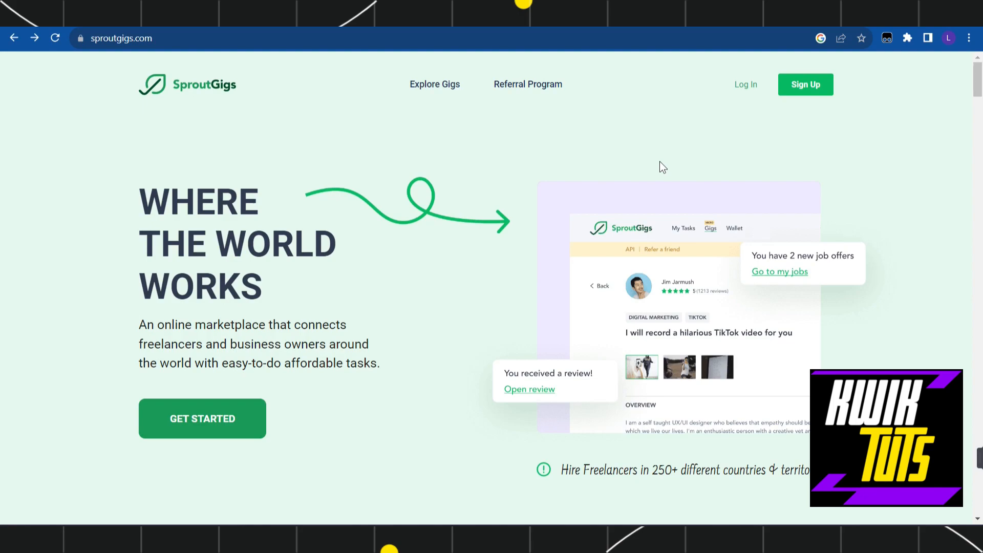
mouse_move(161, 119)
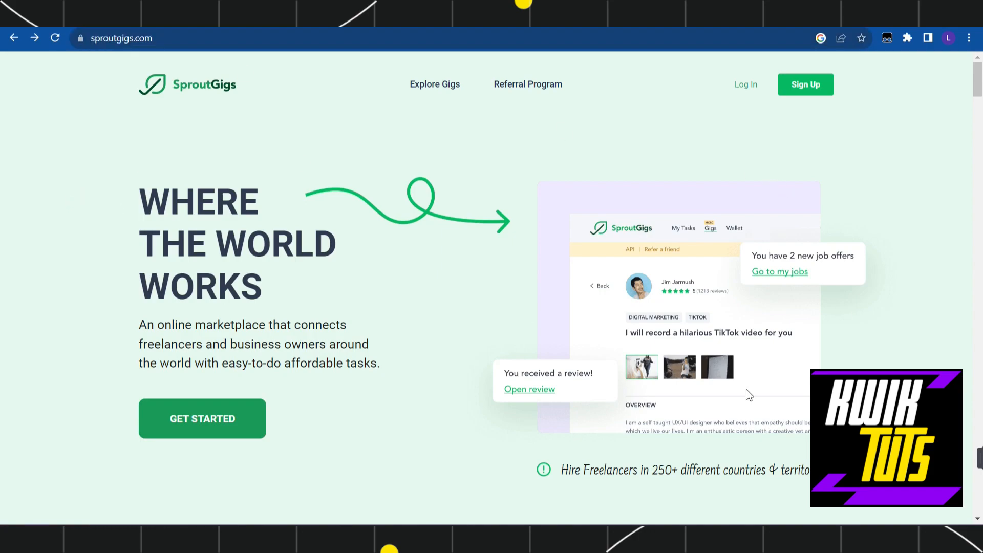
mouse_move(806, 99)
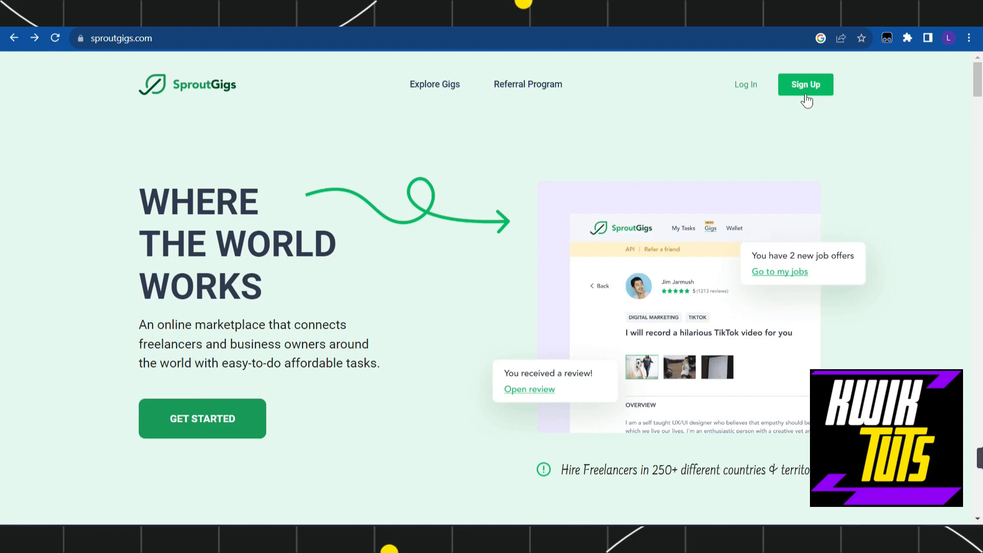
mouse_move(804, 88)
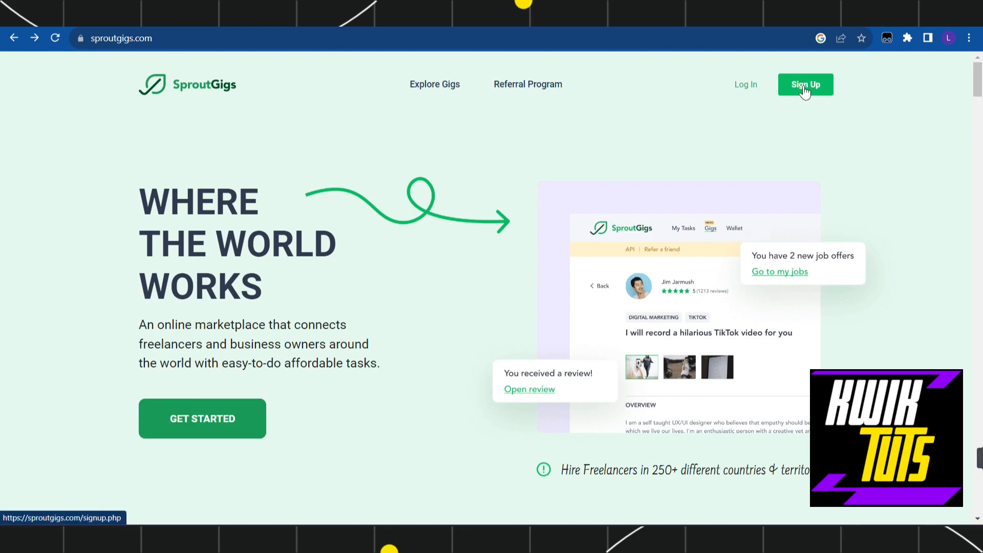
Bring up the SproutGigs sign-up form and reveal Chrome's main menu.
click(806, 85)
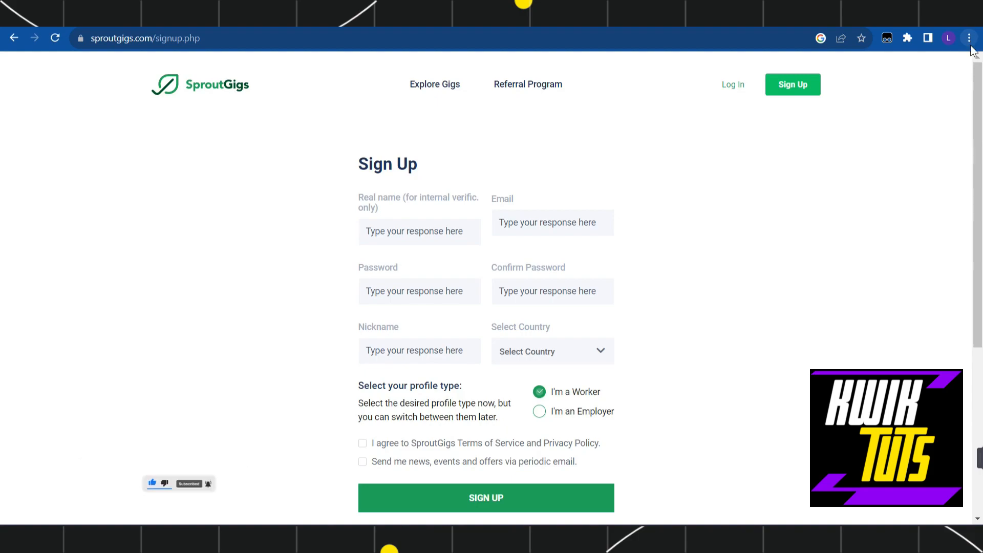
click(968, 38)
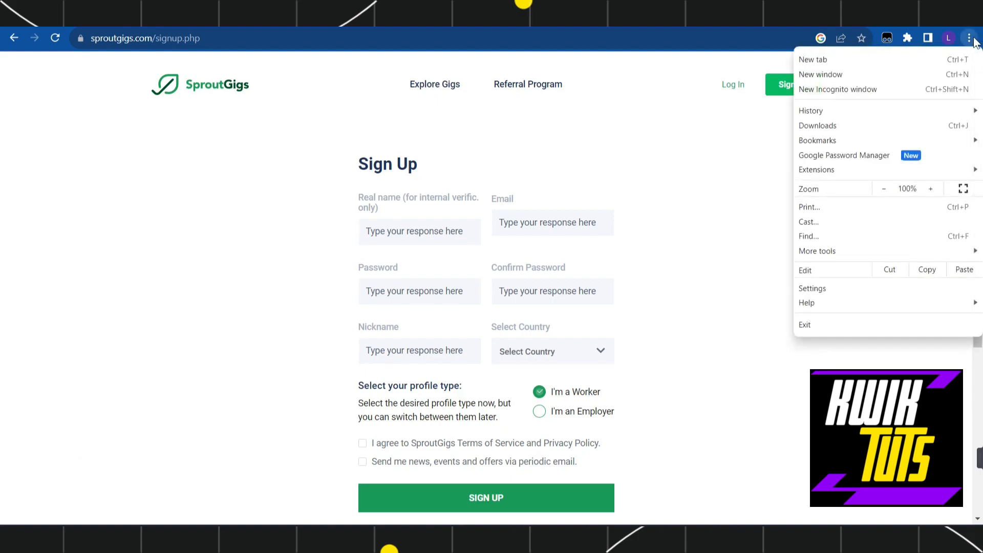
mouse_move(847, 302)
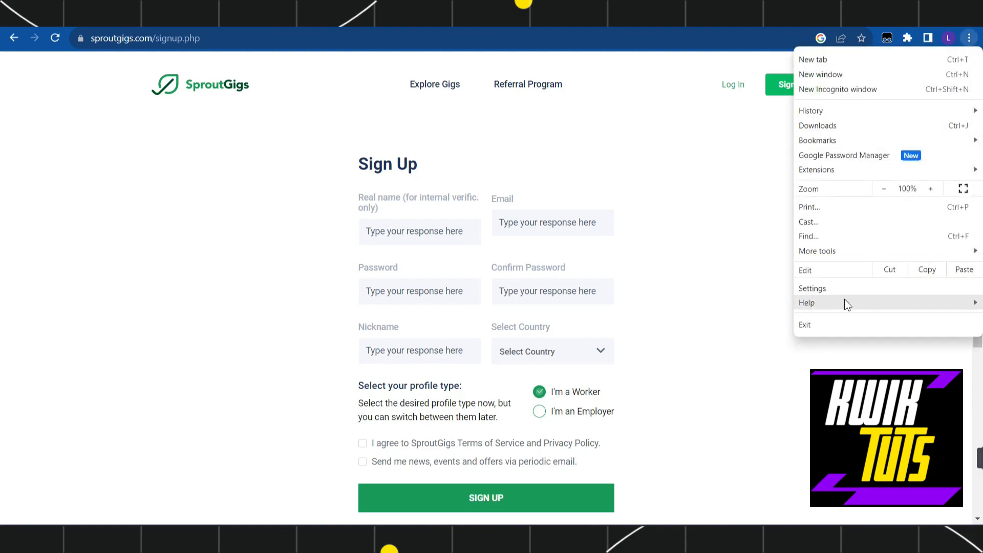
Go to Chrome Settings and show the Privacy and security section.
click(812, 288)
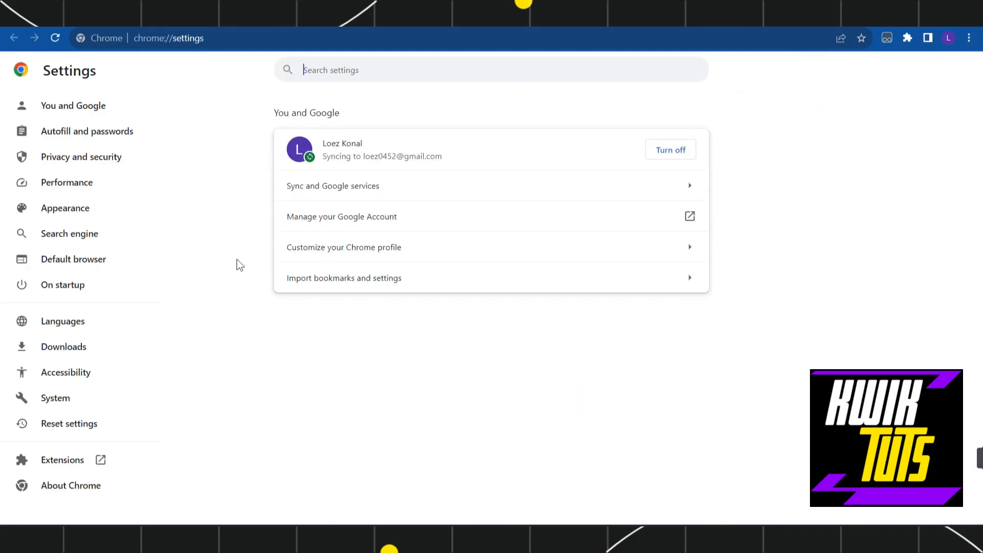
mouse_move(81, 156)
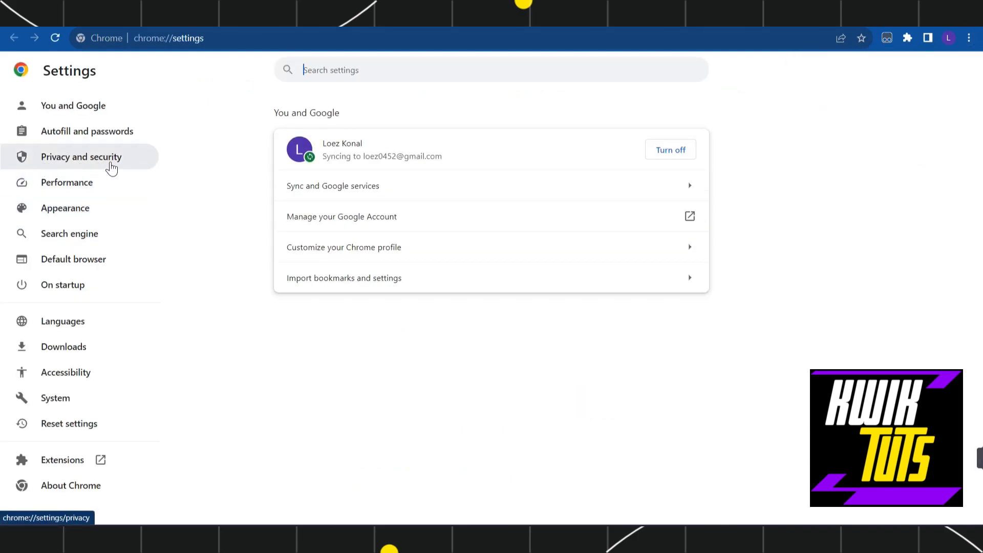
click(80, 157)
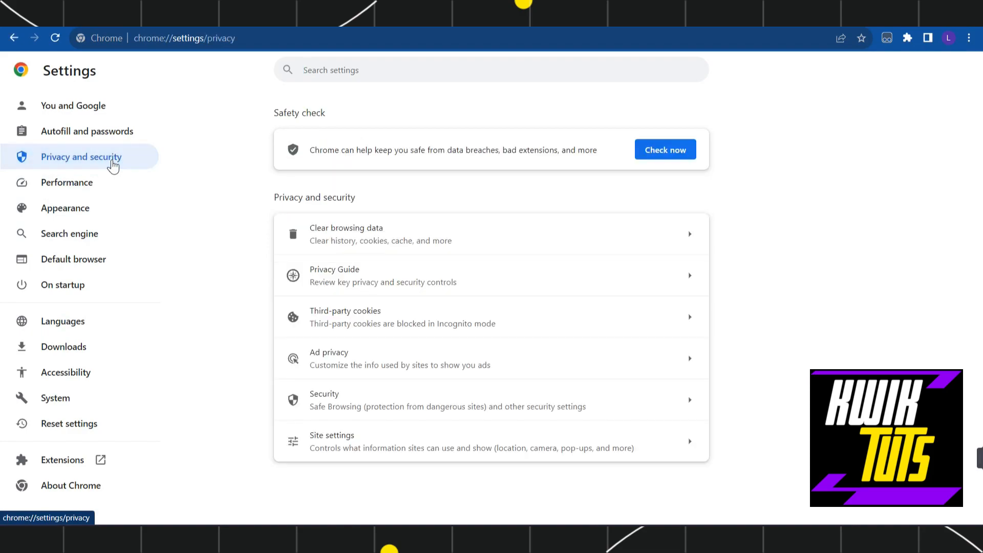
mouse_move(466, 200)
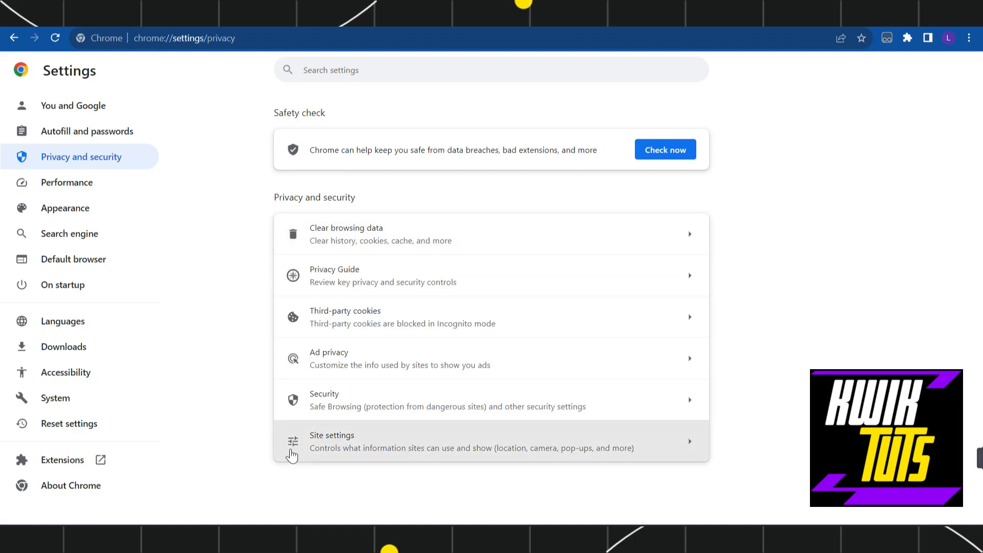
mouse_move(349, 446)
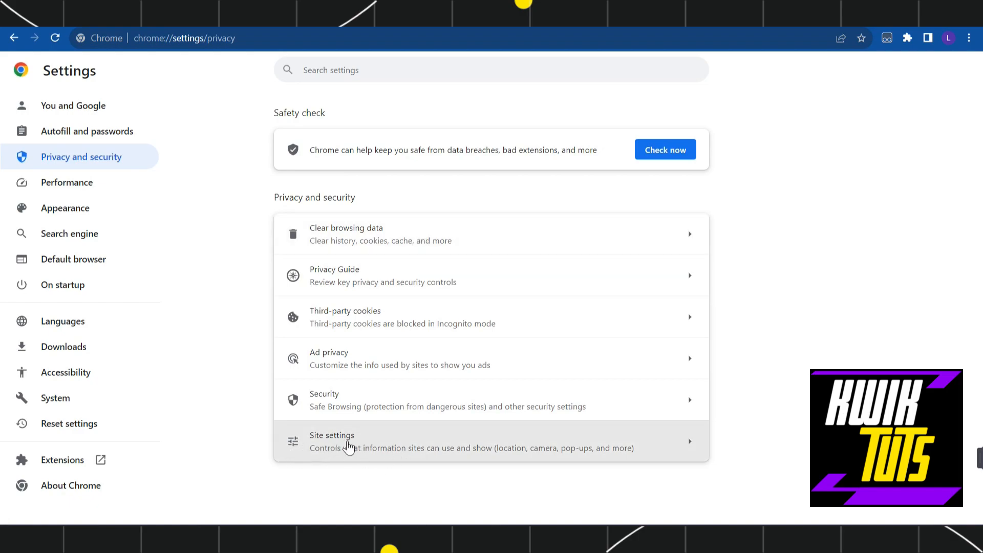
Reach the Third-party cookies page via Site settings and review its lower options.
click(348, 440)
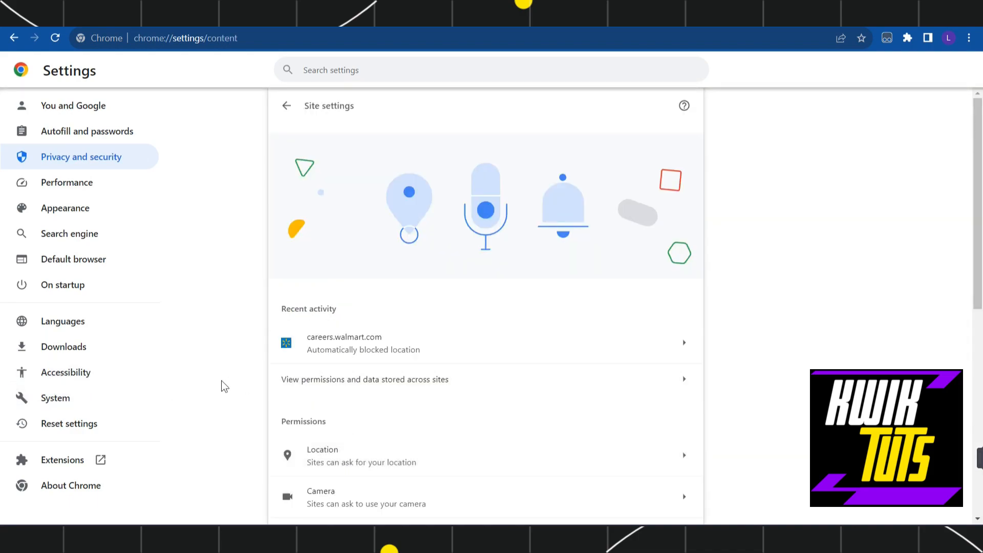
scroll(down, 3)
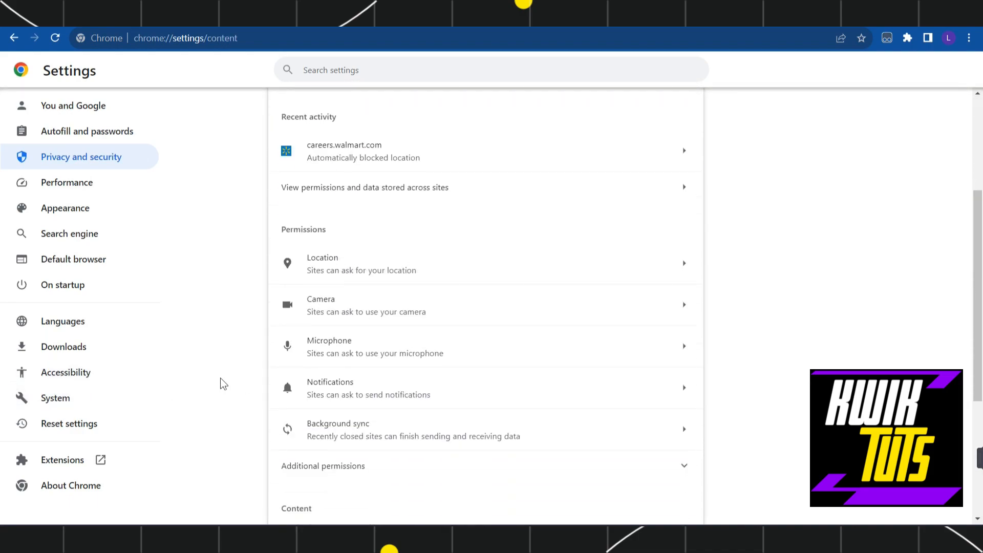
scroll(down, 3)
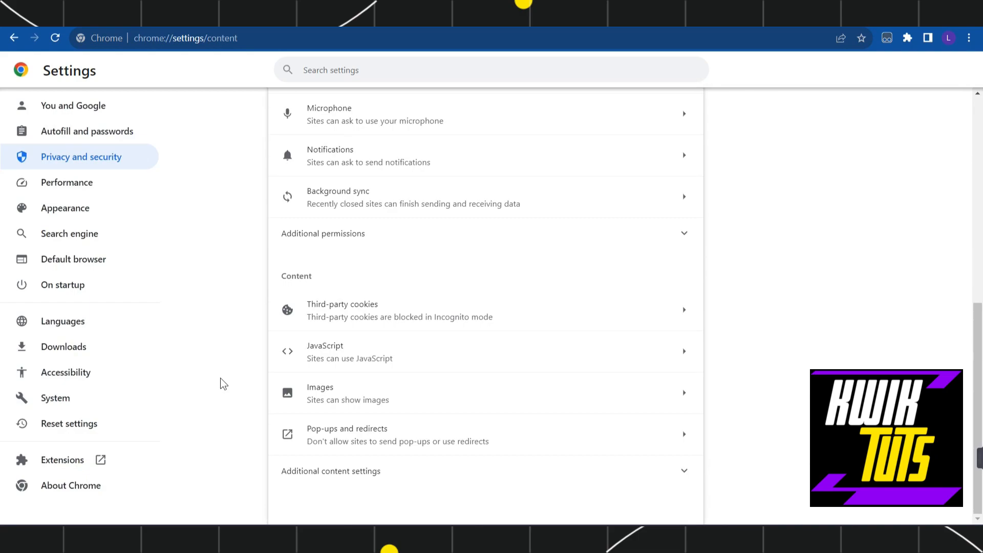
mouse_move(377, 321)
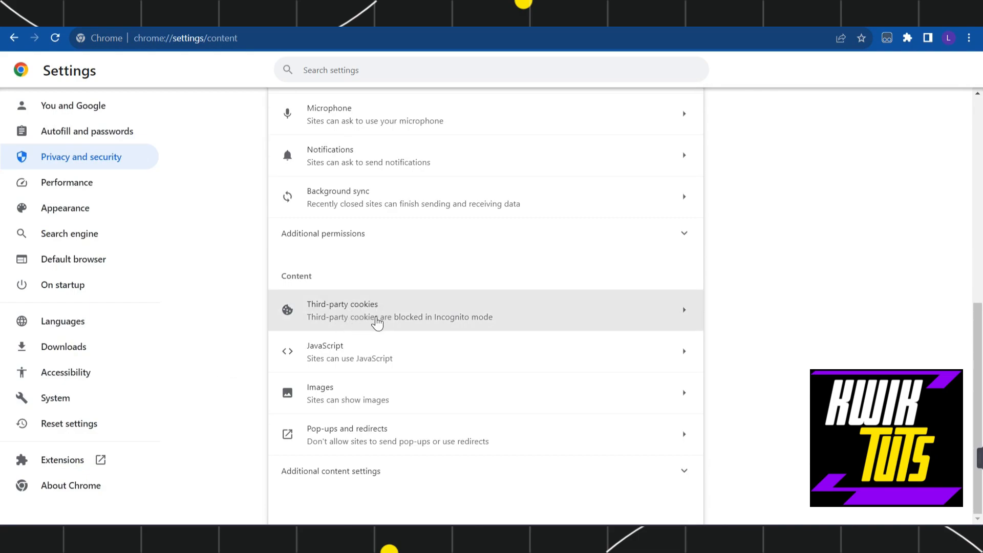
mouse_move(410, 310)
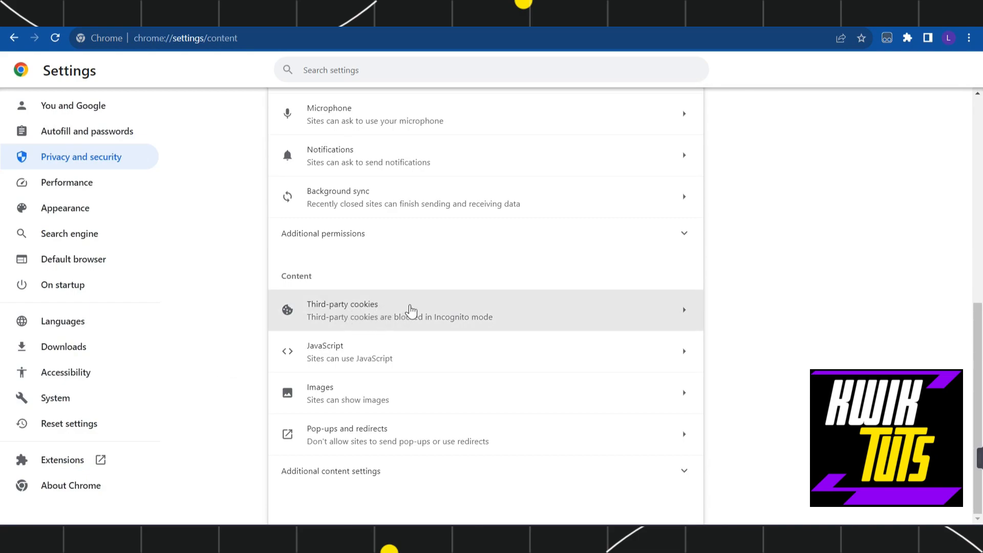
click(411, 309)
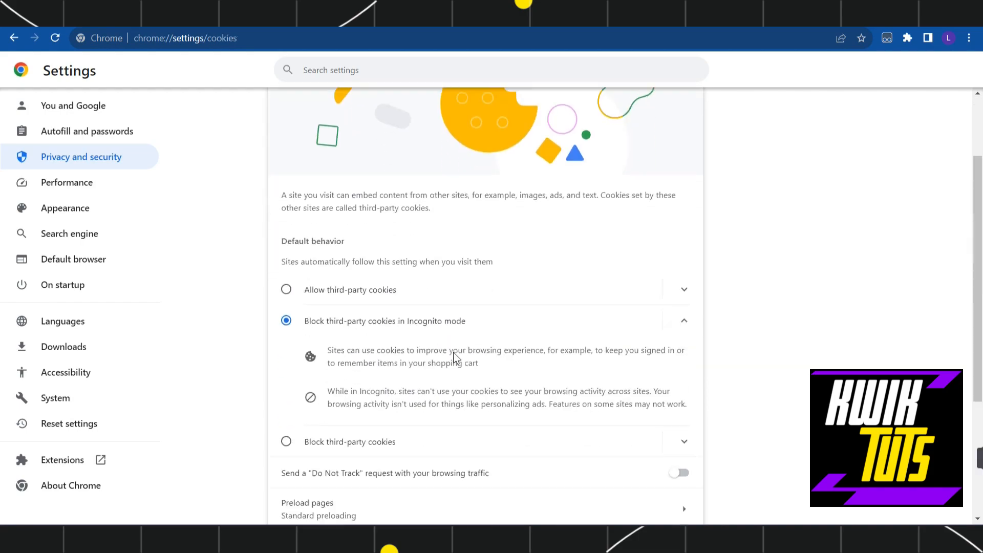
scroll(down, 3)
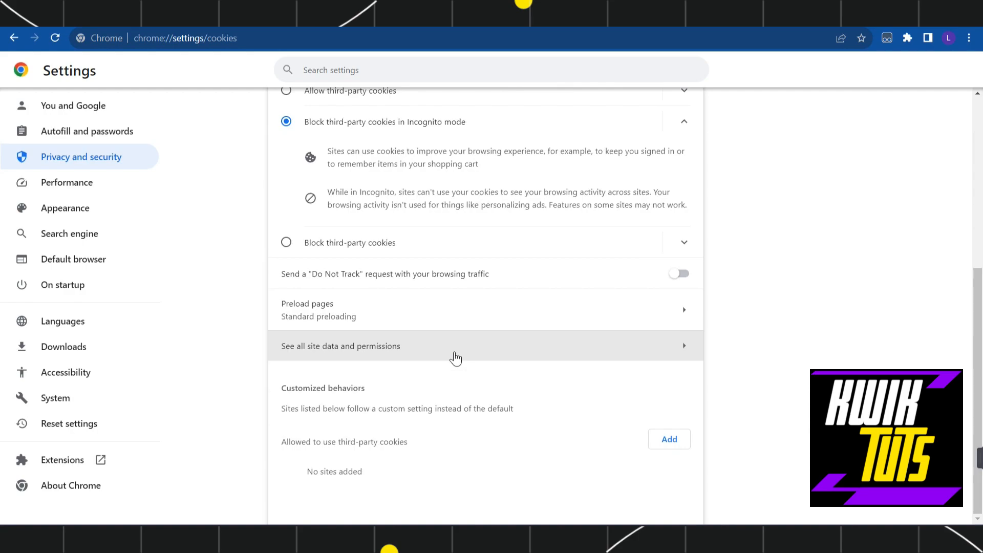
mouse_move(298, 358)
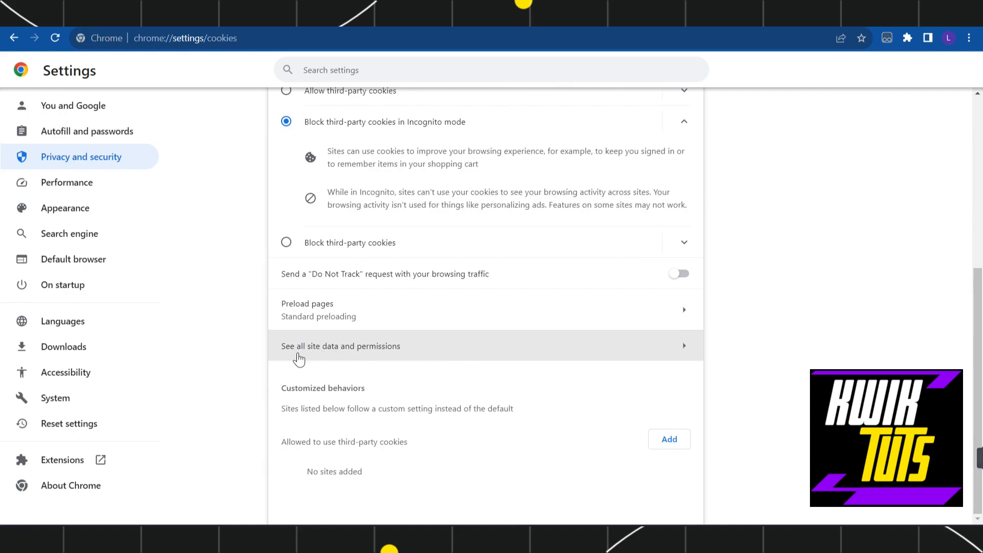
mouse_move(481, 348)
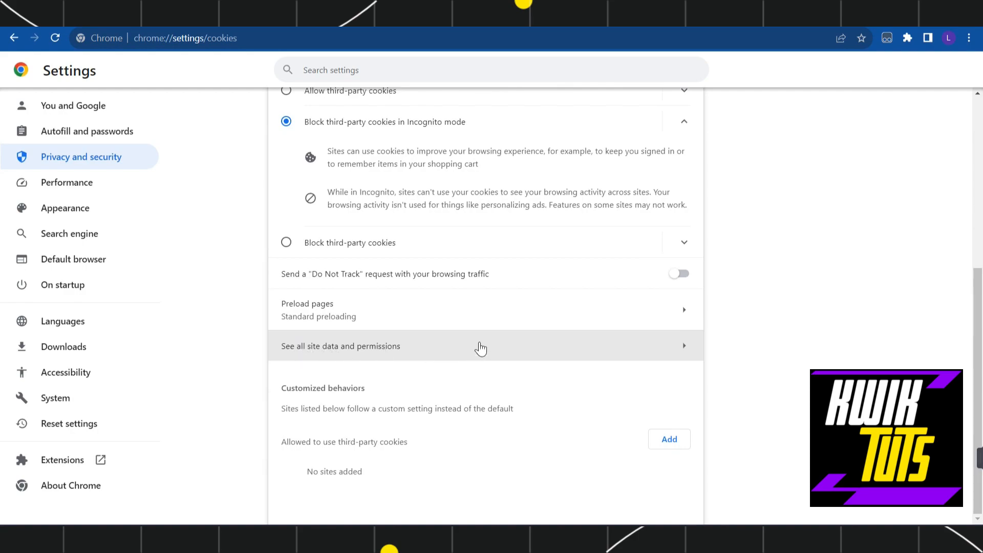
List all sites with stored data and filter them by 'sproo' down to sproutgigs.com.
click(340, 345)
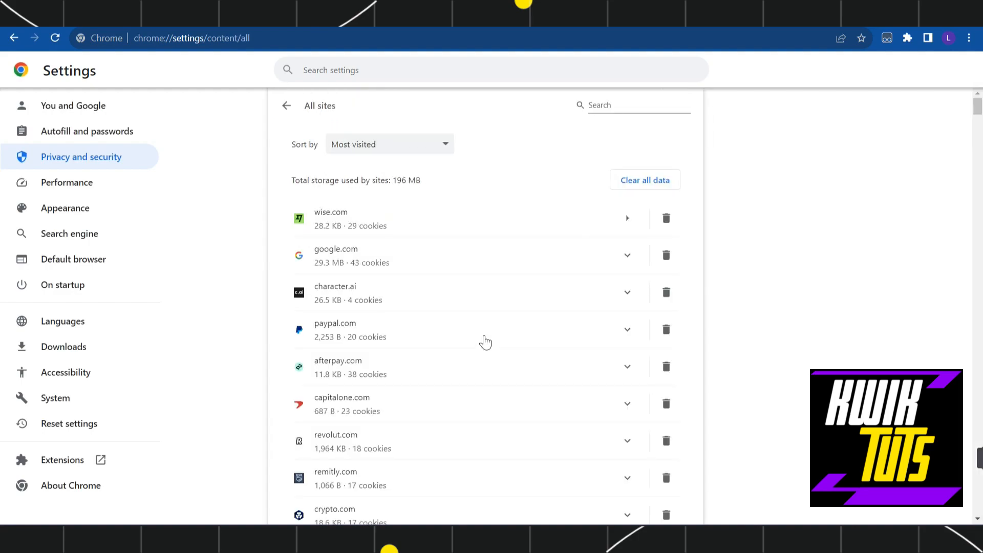
mouse_move(225, 340)
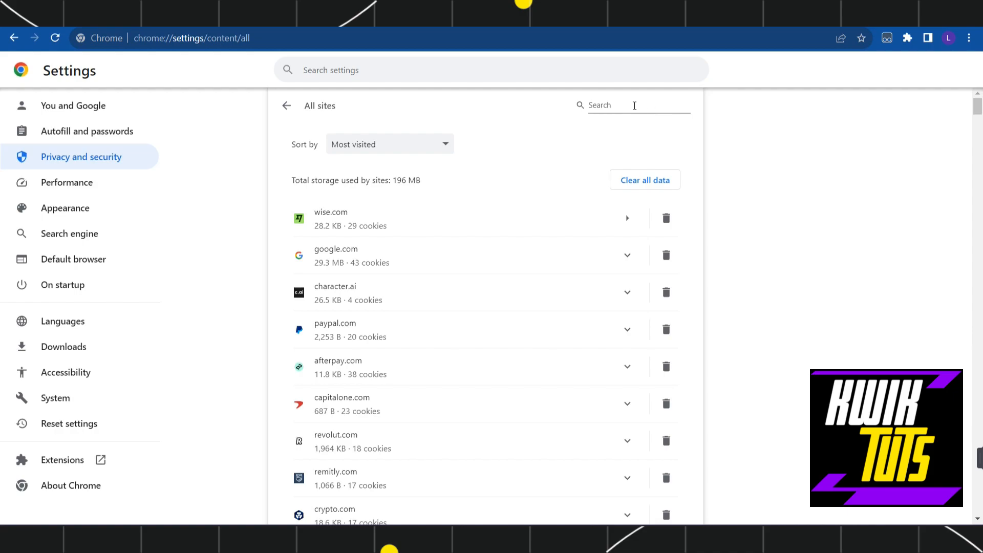
click(633, 105)
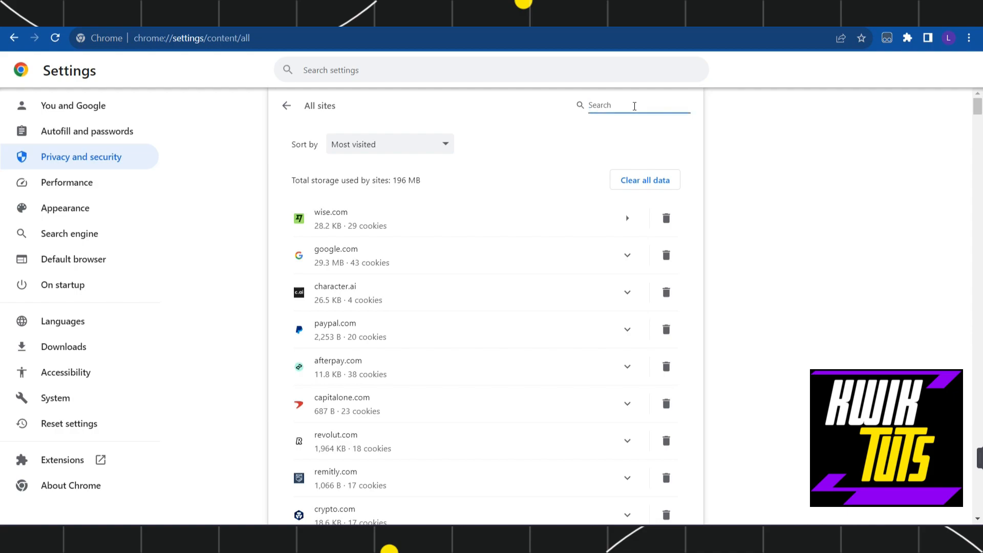
text(spro)
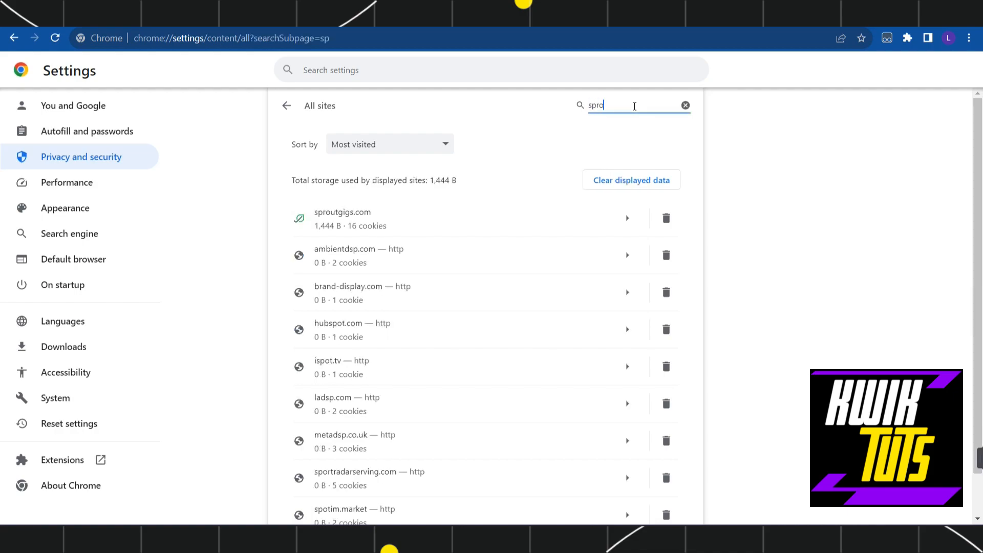
text(o)
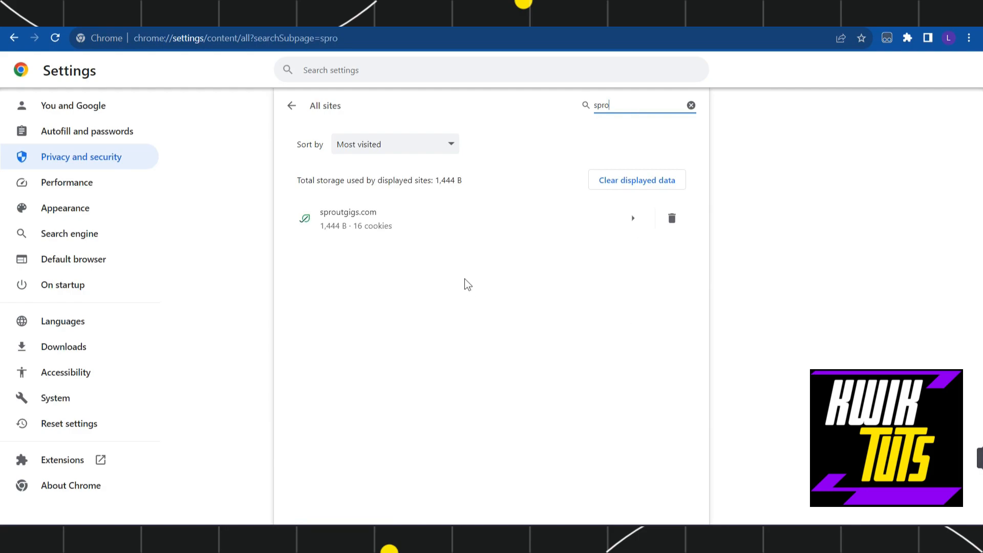
mouse_move(461, 239)
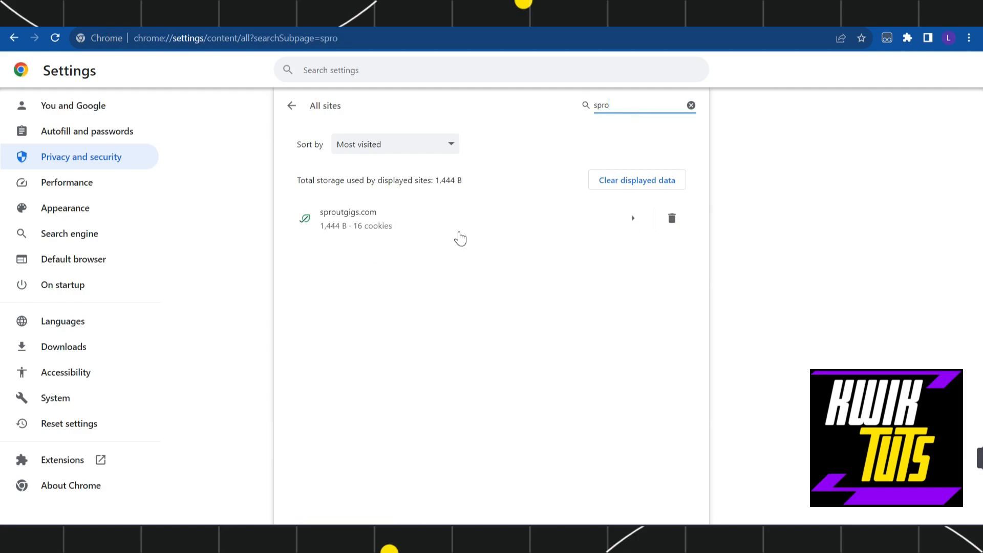
mouse_move(354, 225)
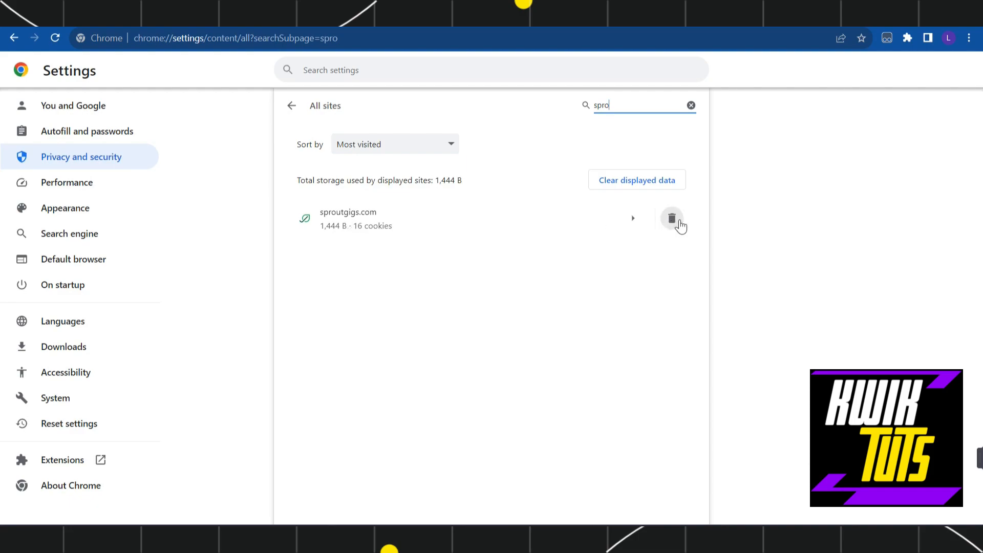
mouse_move(671, 219)
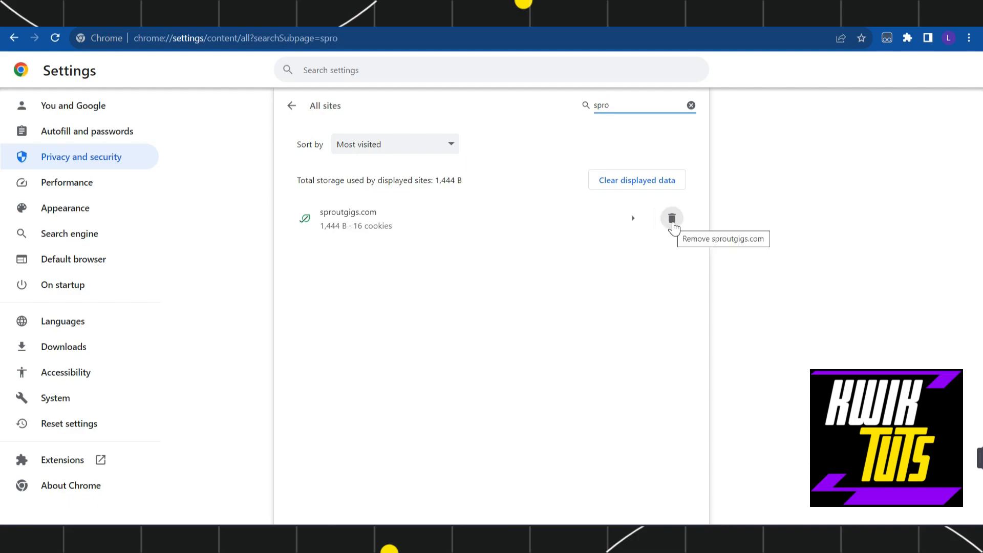
Delete sproutgigs.com's stored data and confirm the Clear dialog.
click(671, 218)
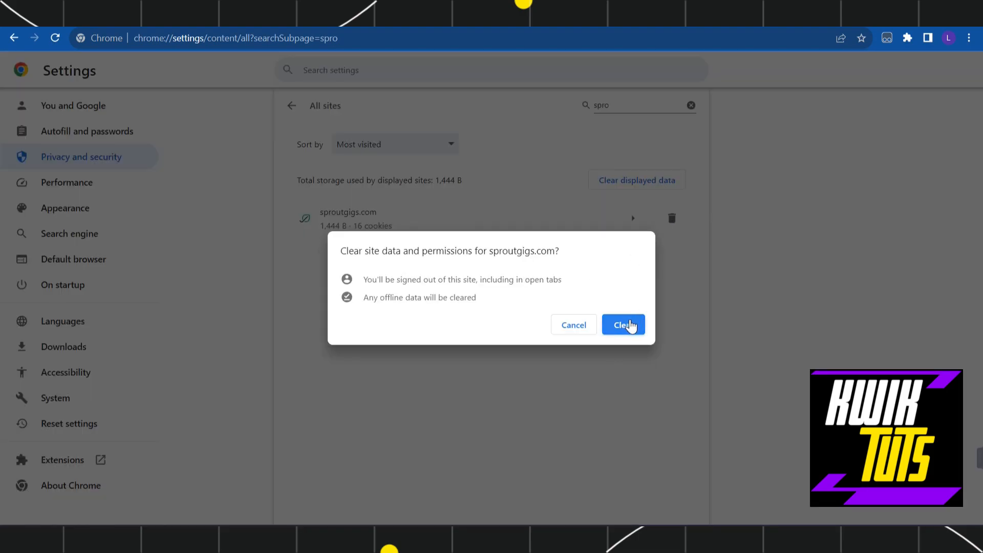
click(622, 324)
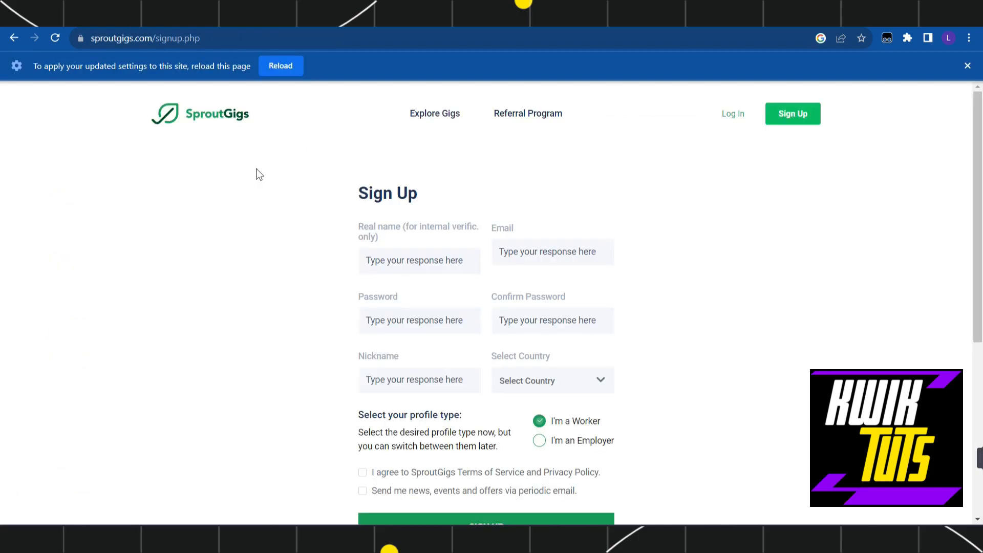
Reload the sign-up page and accept the cookie notice with UNDERSTOOD.
click(280, 66)
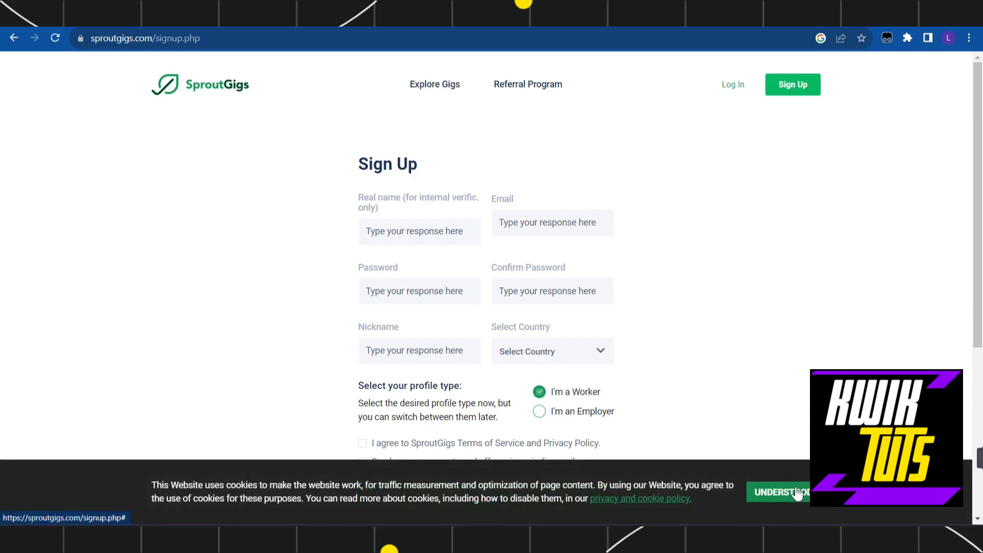
click(777, 492)
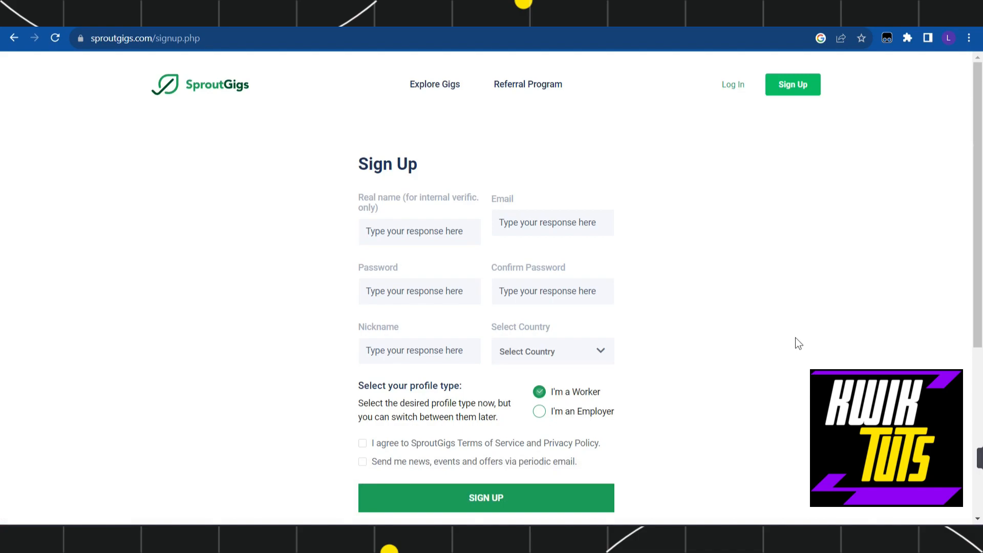